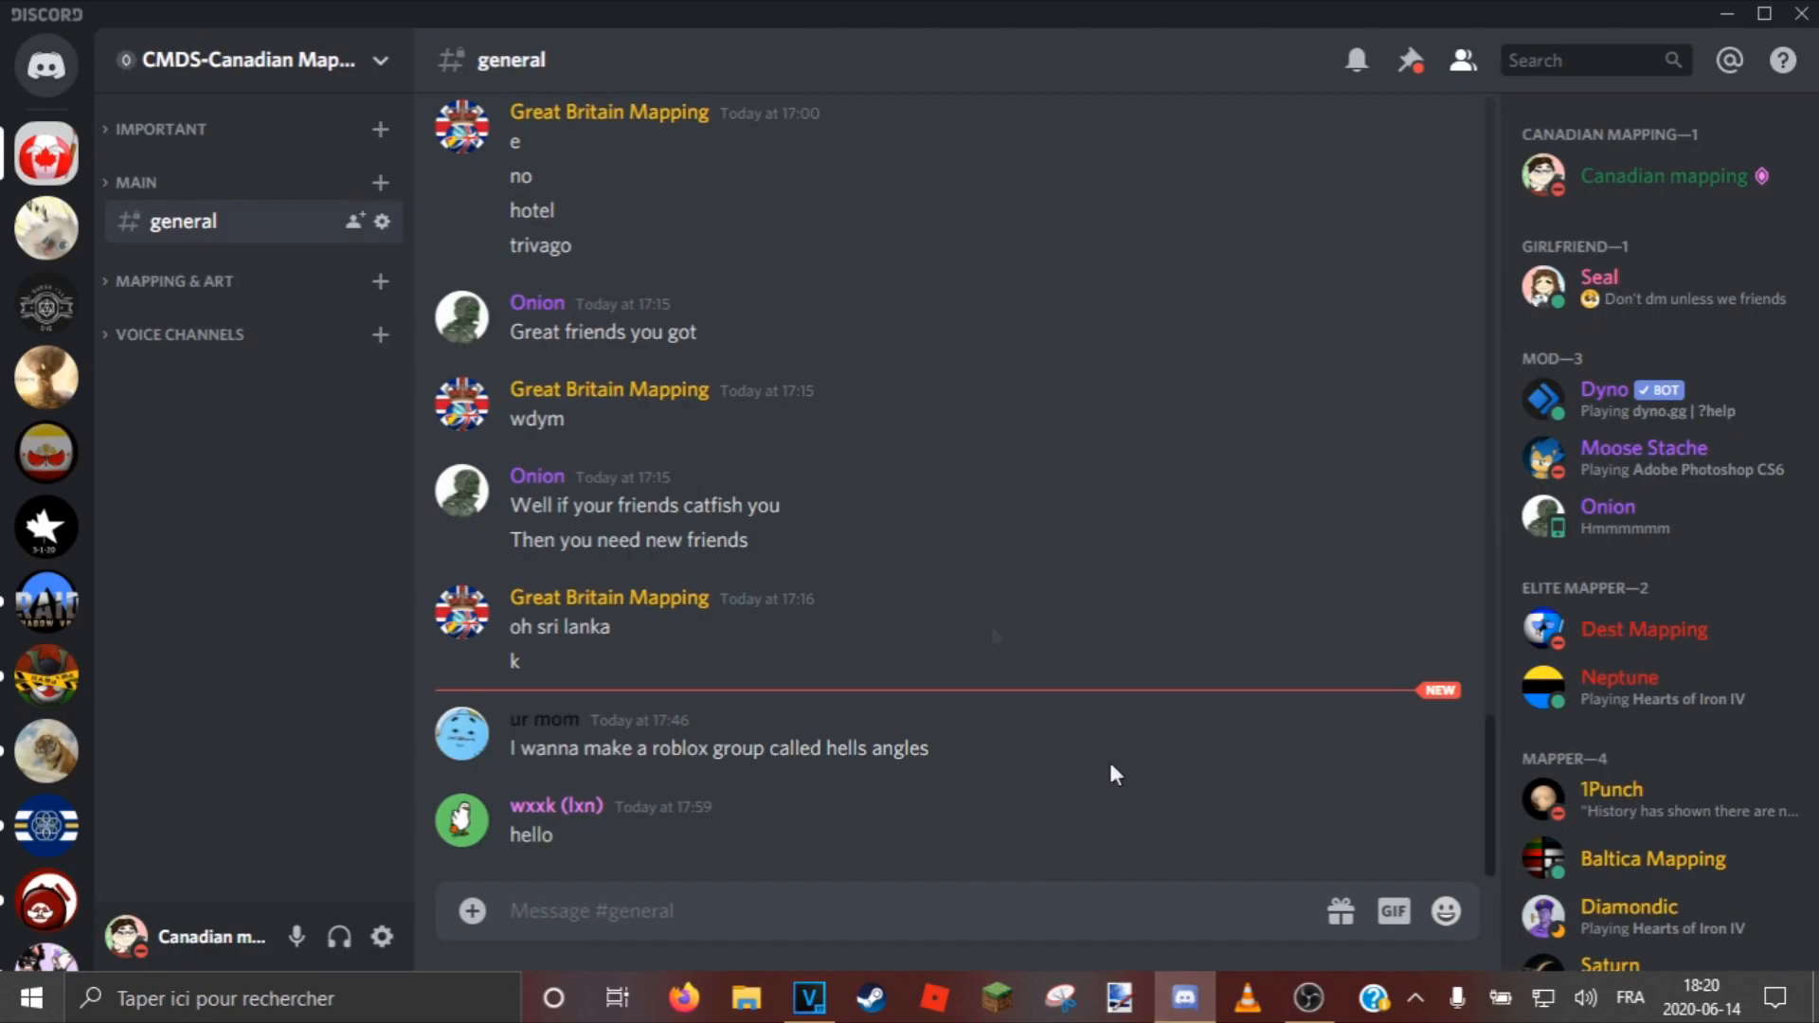
{"action": "mouse_move", "coordinate": [427, 325]}
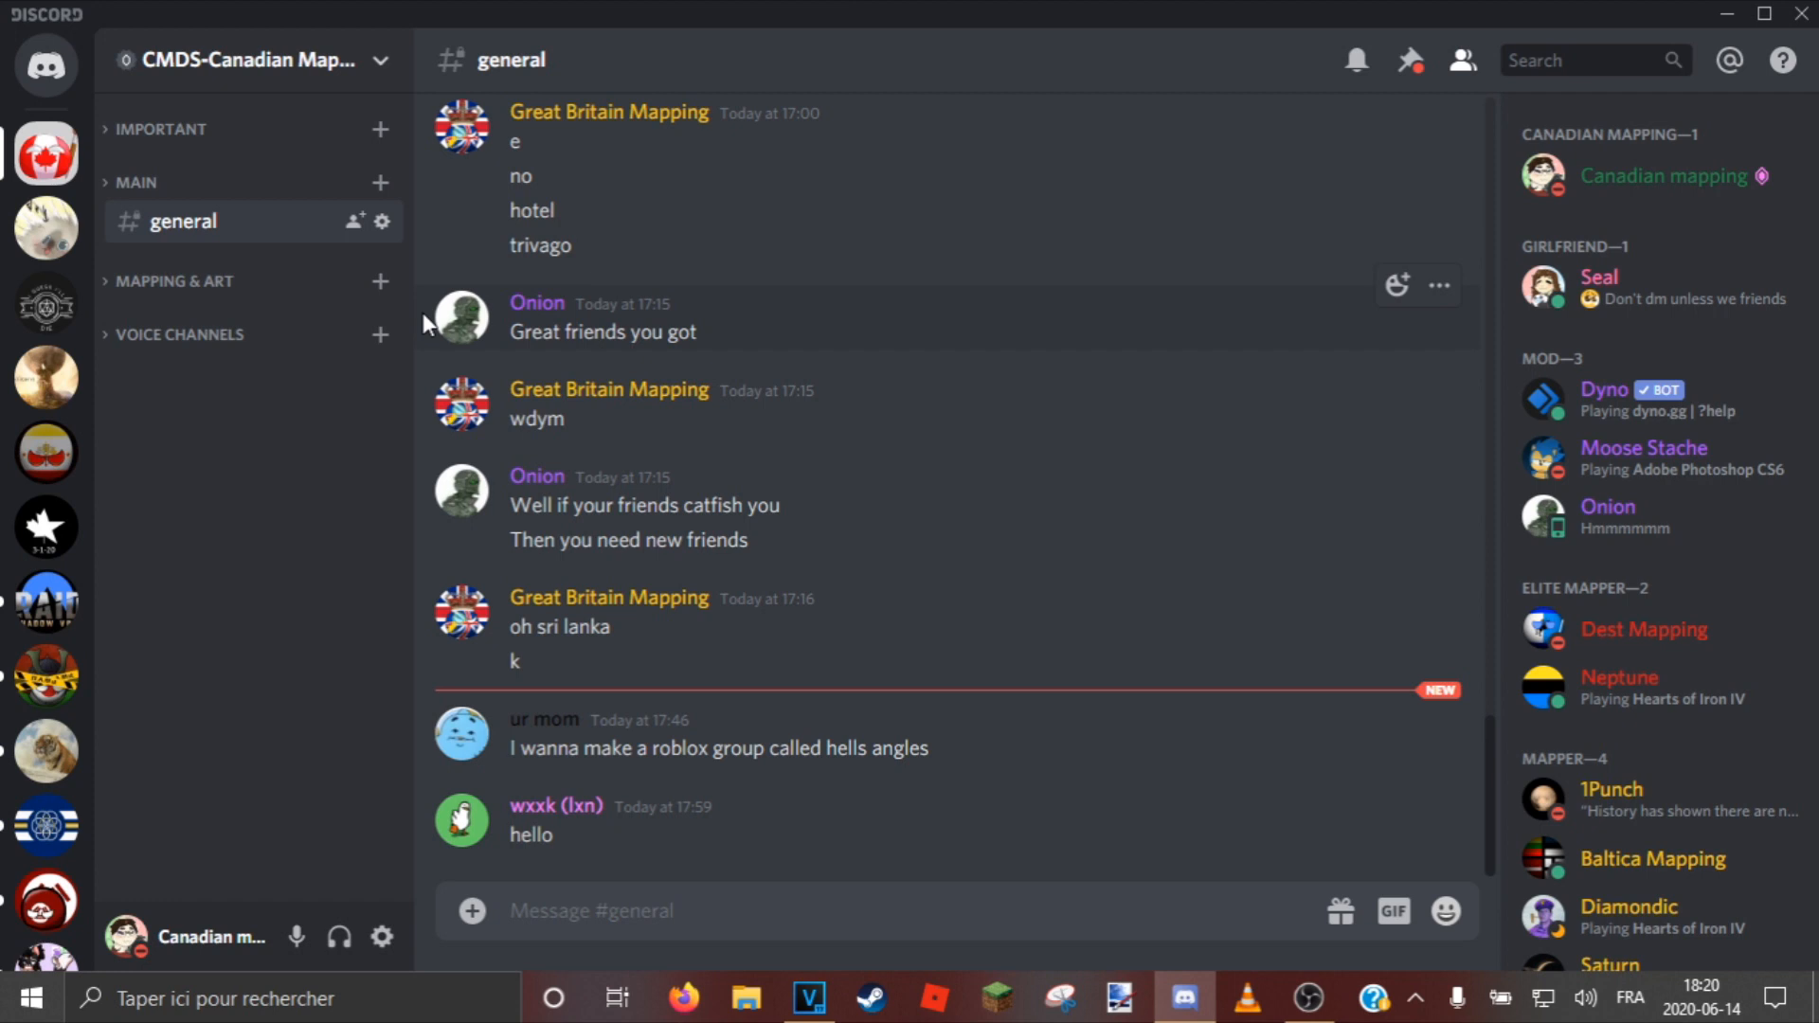
Bring up the options menu for the CMDS-Canadian Mapping server.
{"action": "left_click", "coordinate": [245, 59]}
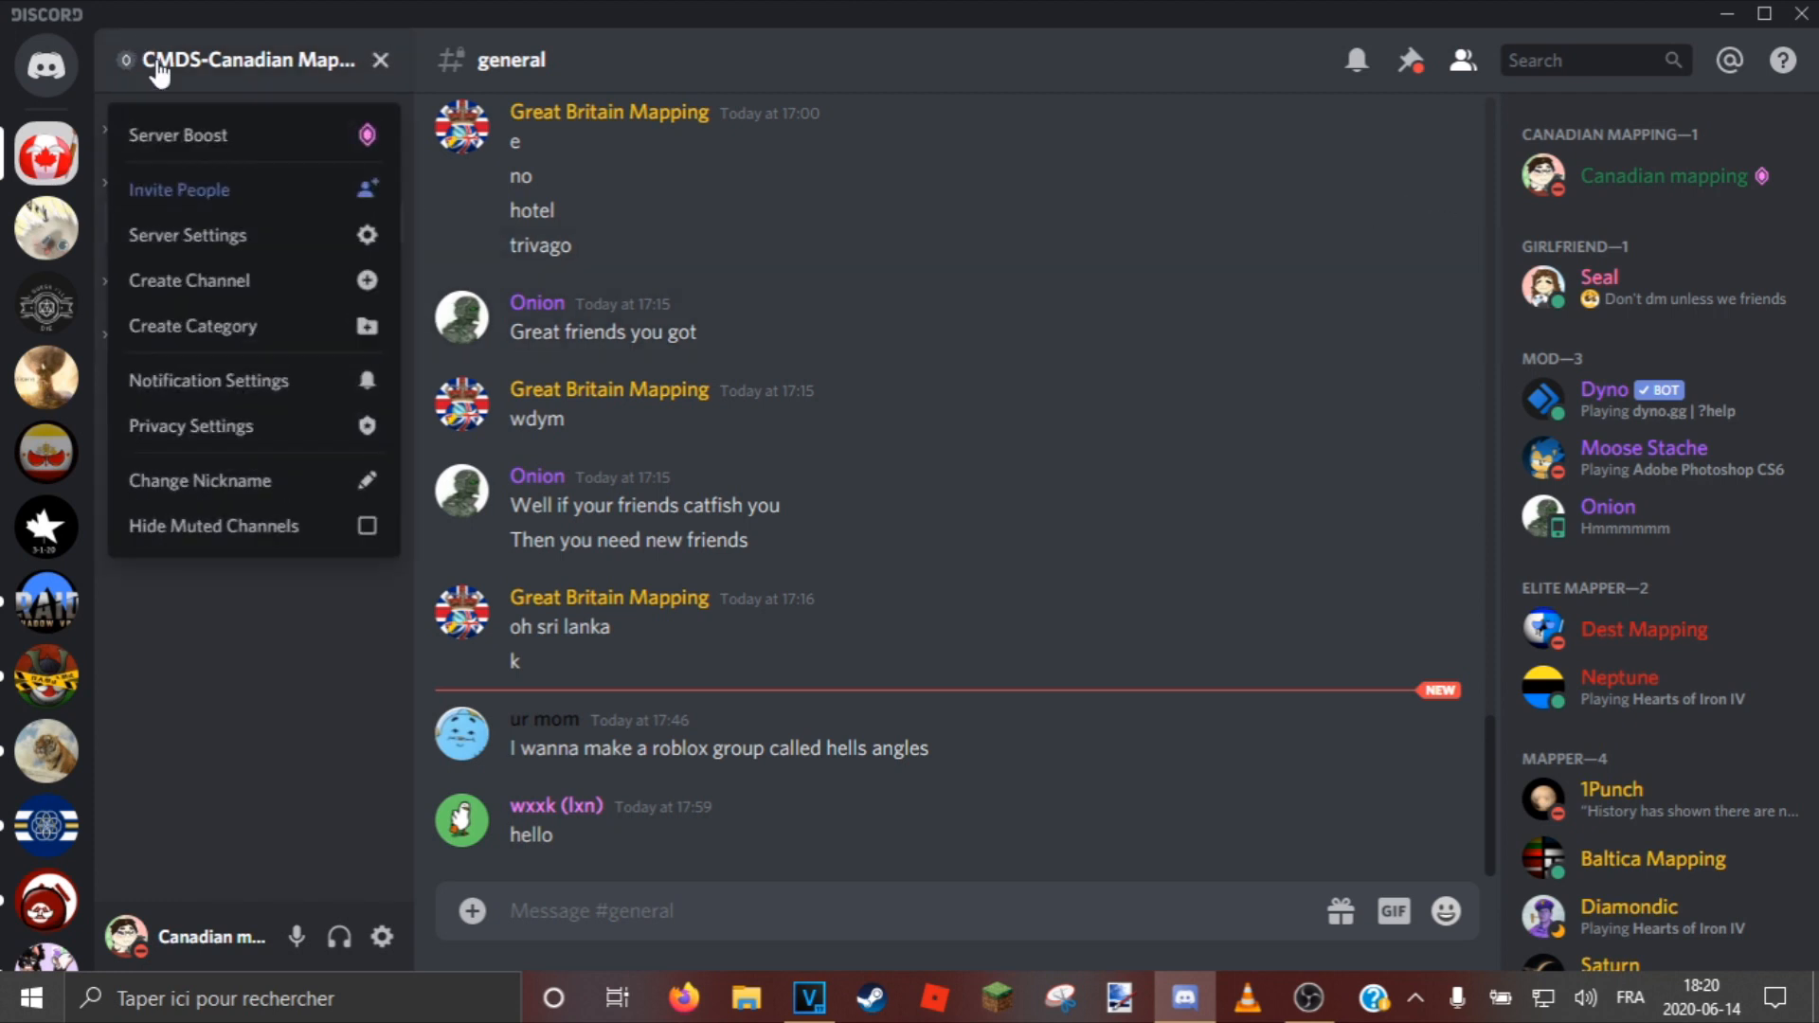
Show the Server Boost page with 4 boosts and Level 1 perks unlocked.
{"action": "left_click", "coordinate": [244, 59]}
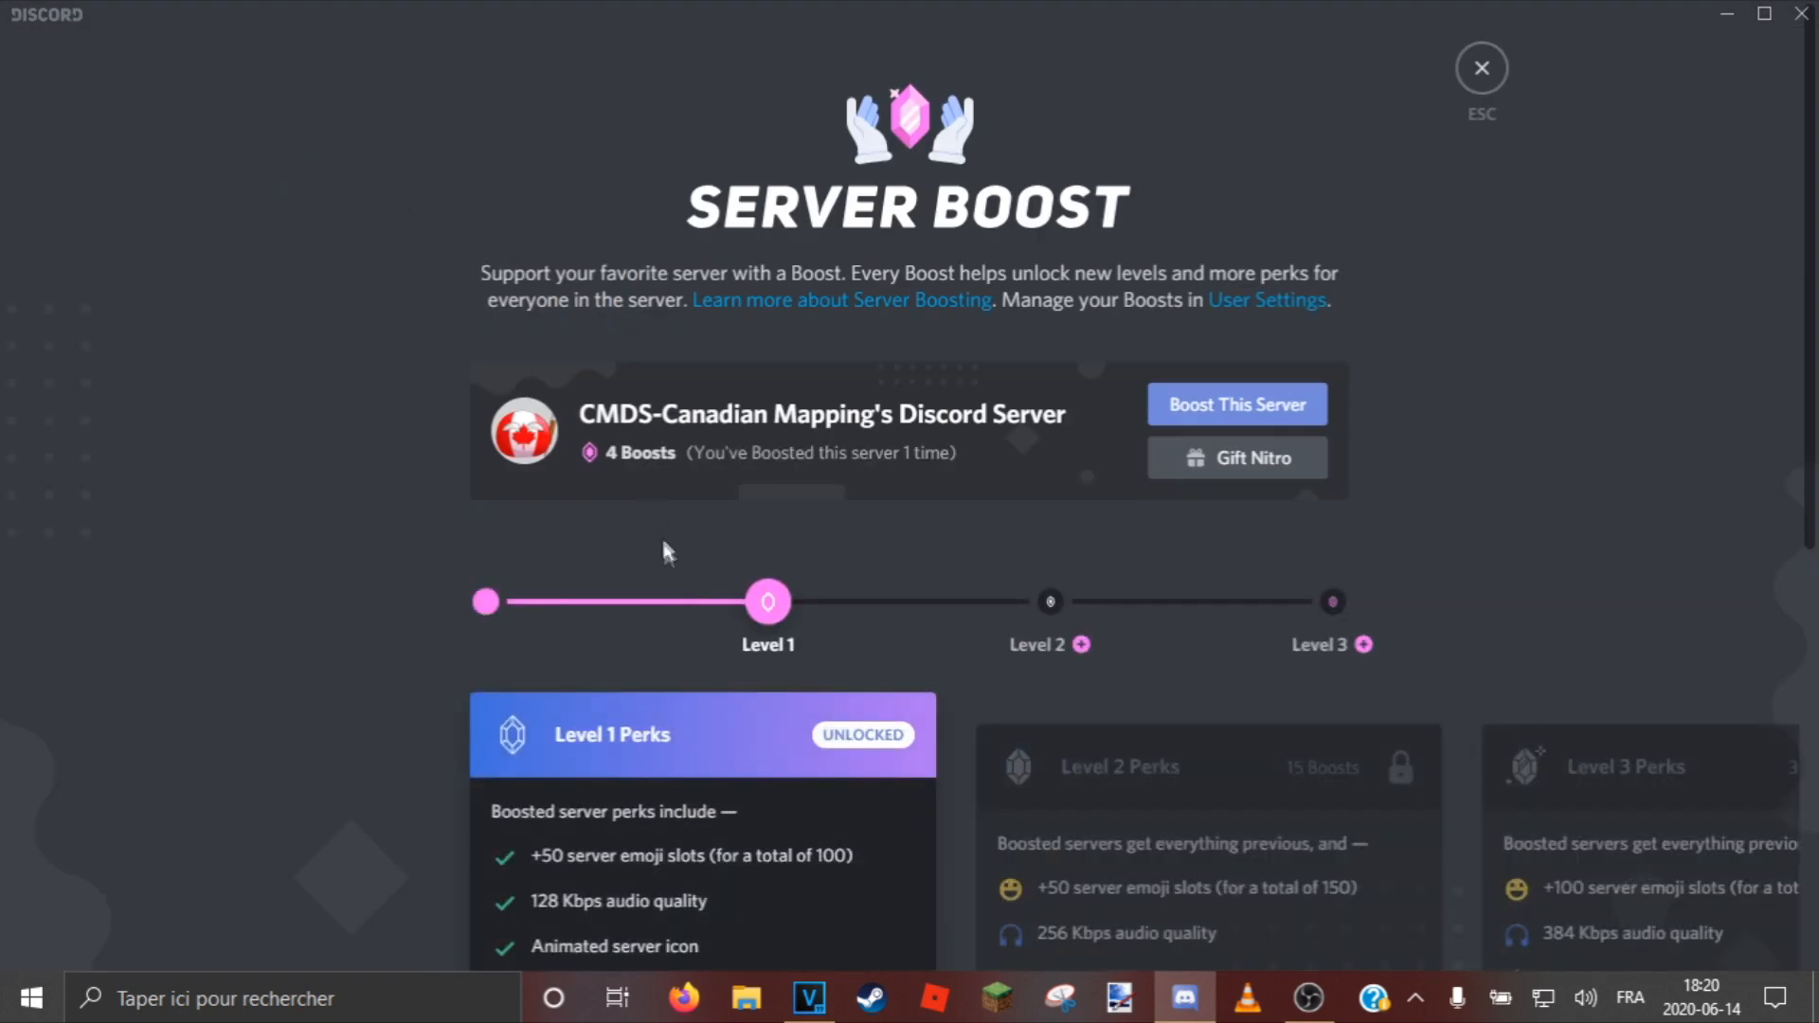
{"action": "mouse_move", "coordinate": [767, 601]}
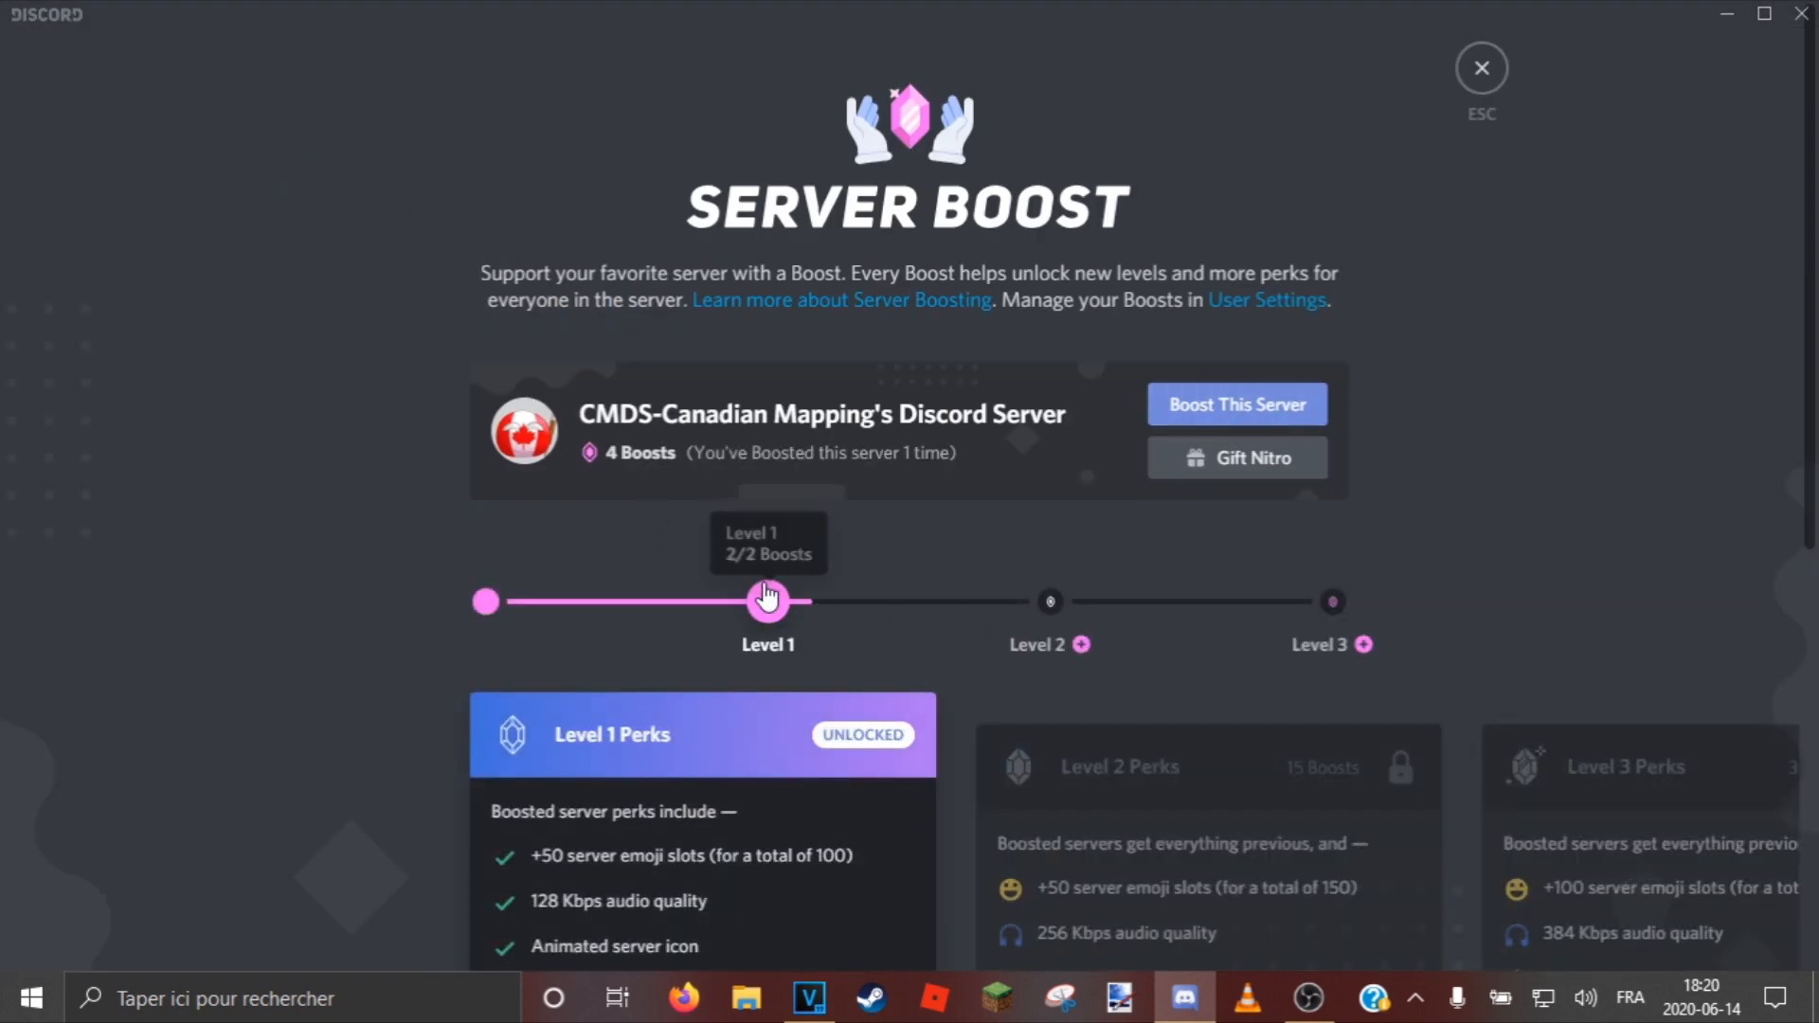
{"action": "mouse_move", "coordinate": [1781, 84]}
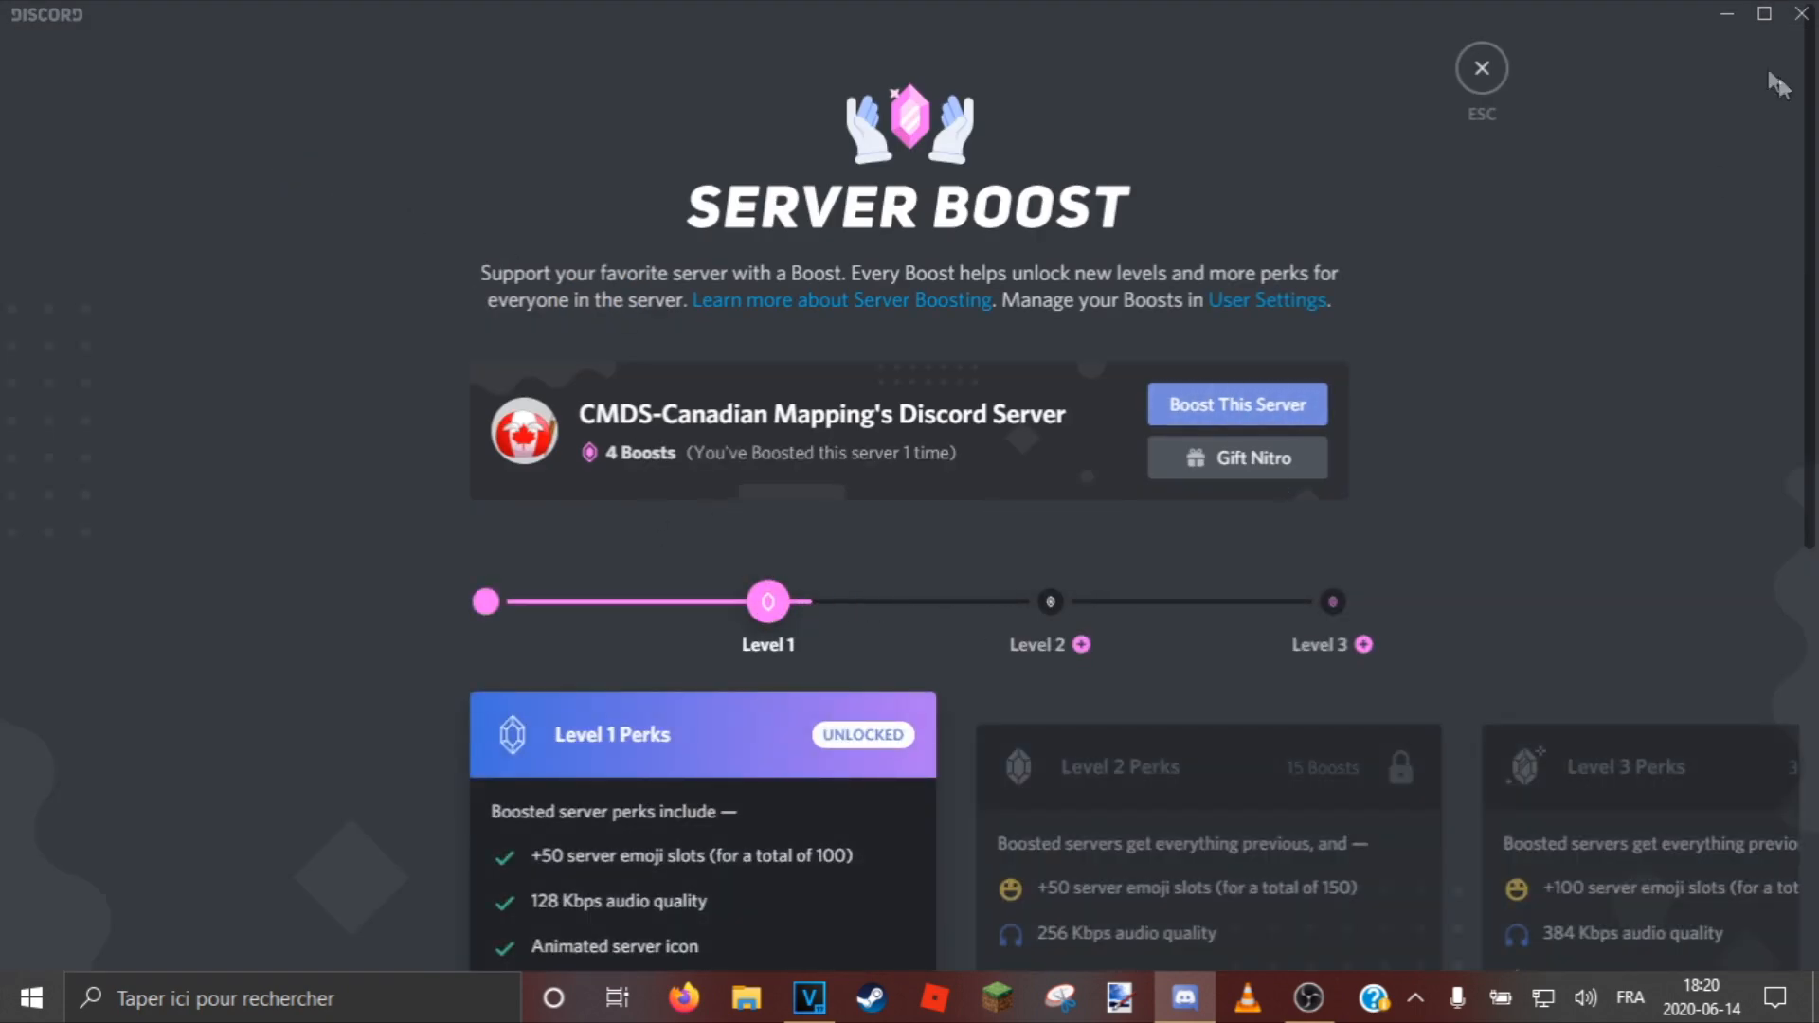
Close the Server Boost page and return to the general channel chat.
{"action": "left_click", "coordinate": [1482, 68]}
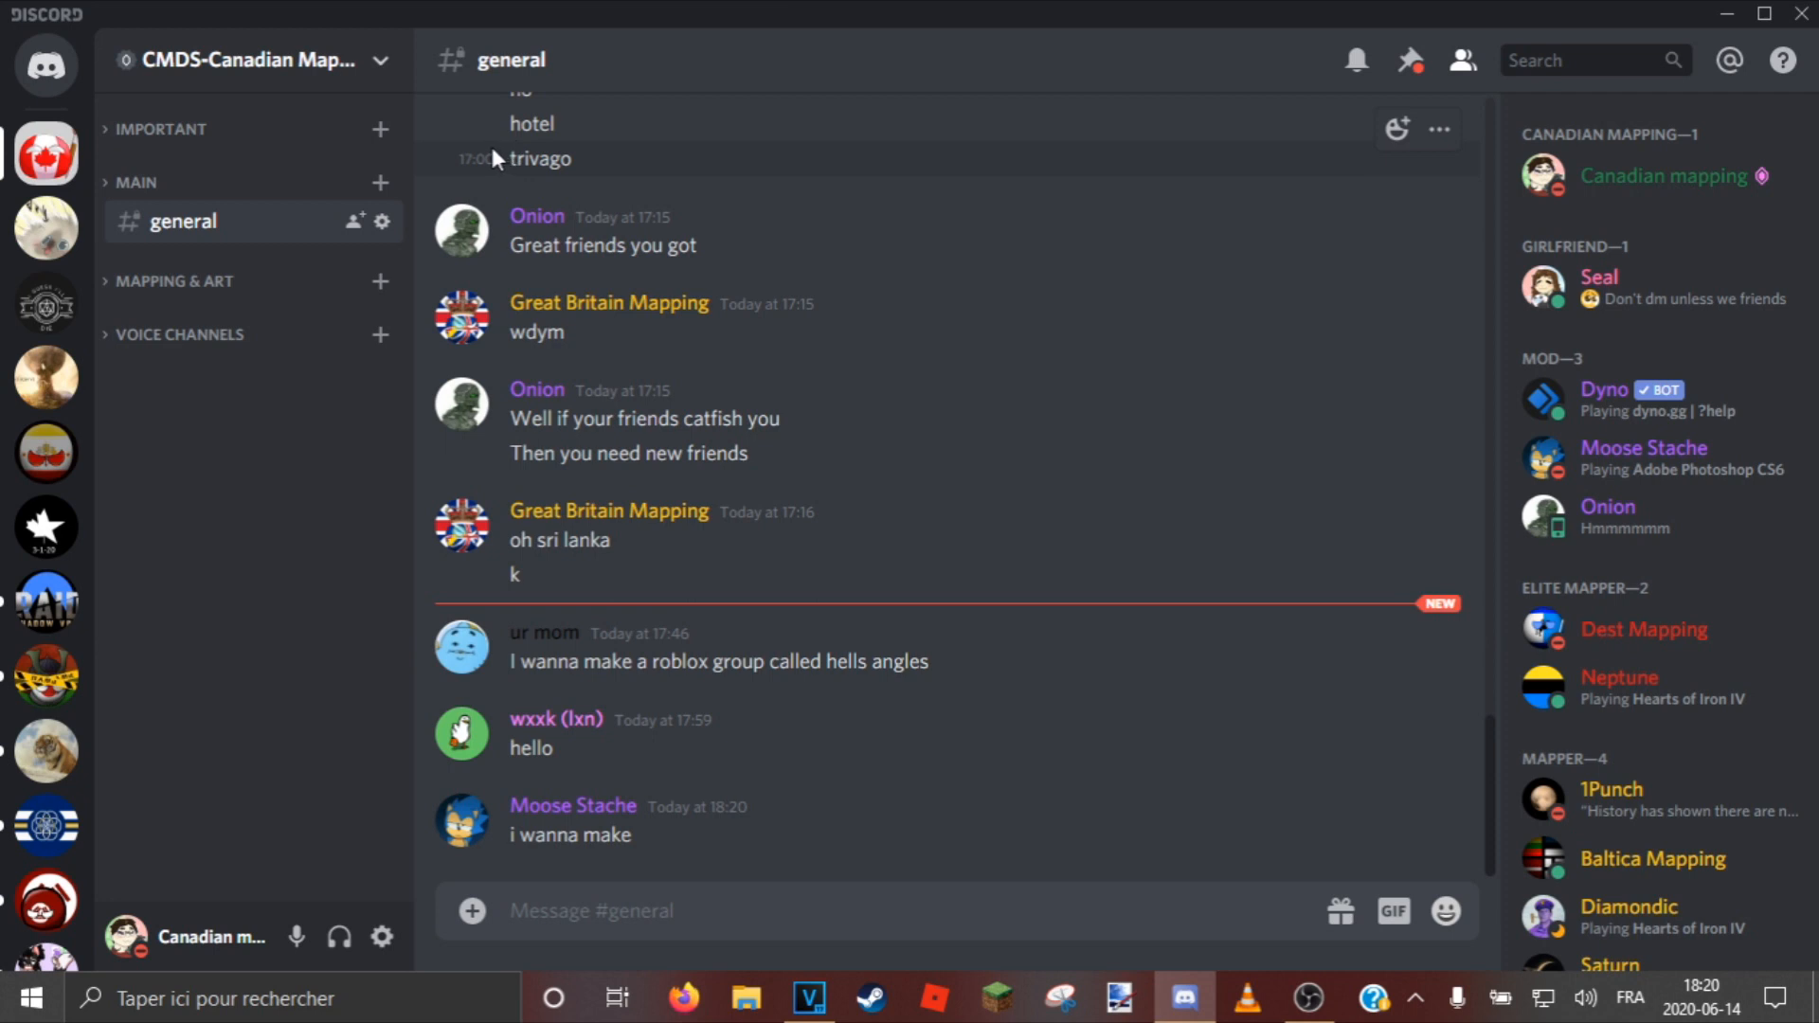
{"action": "mouse_move", "coordinate": [476, 125]}
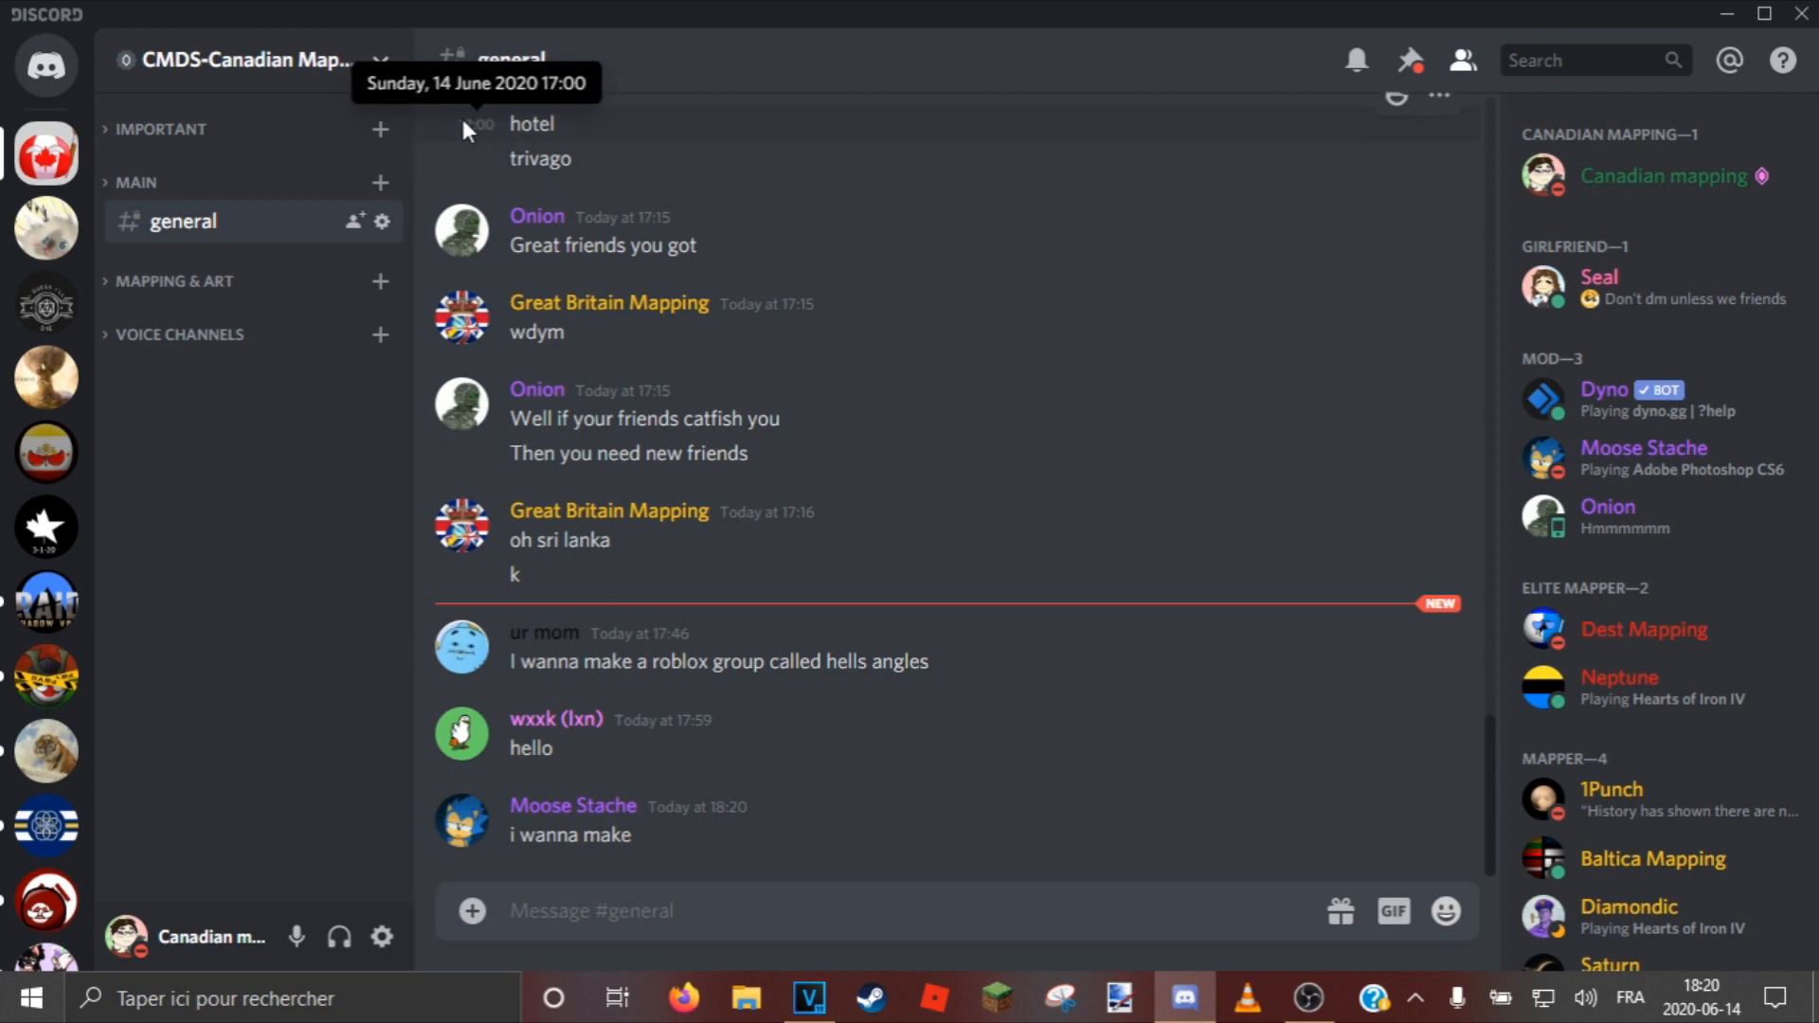
{"action": "mouse_move", "coordinate": [421, 119]}
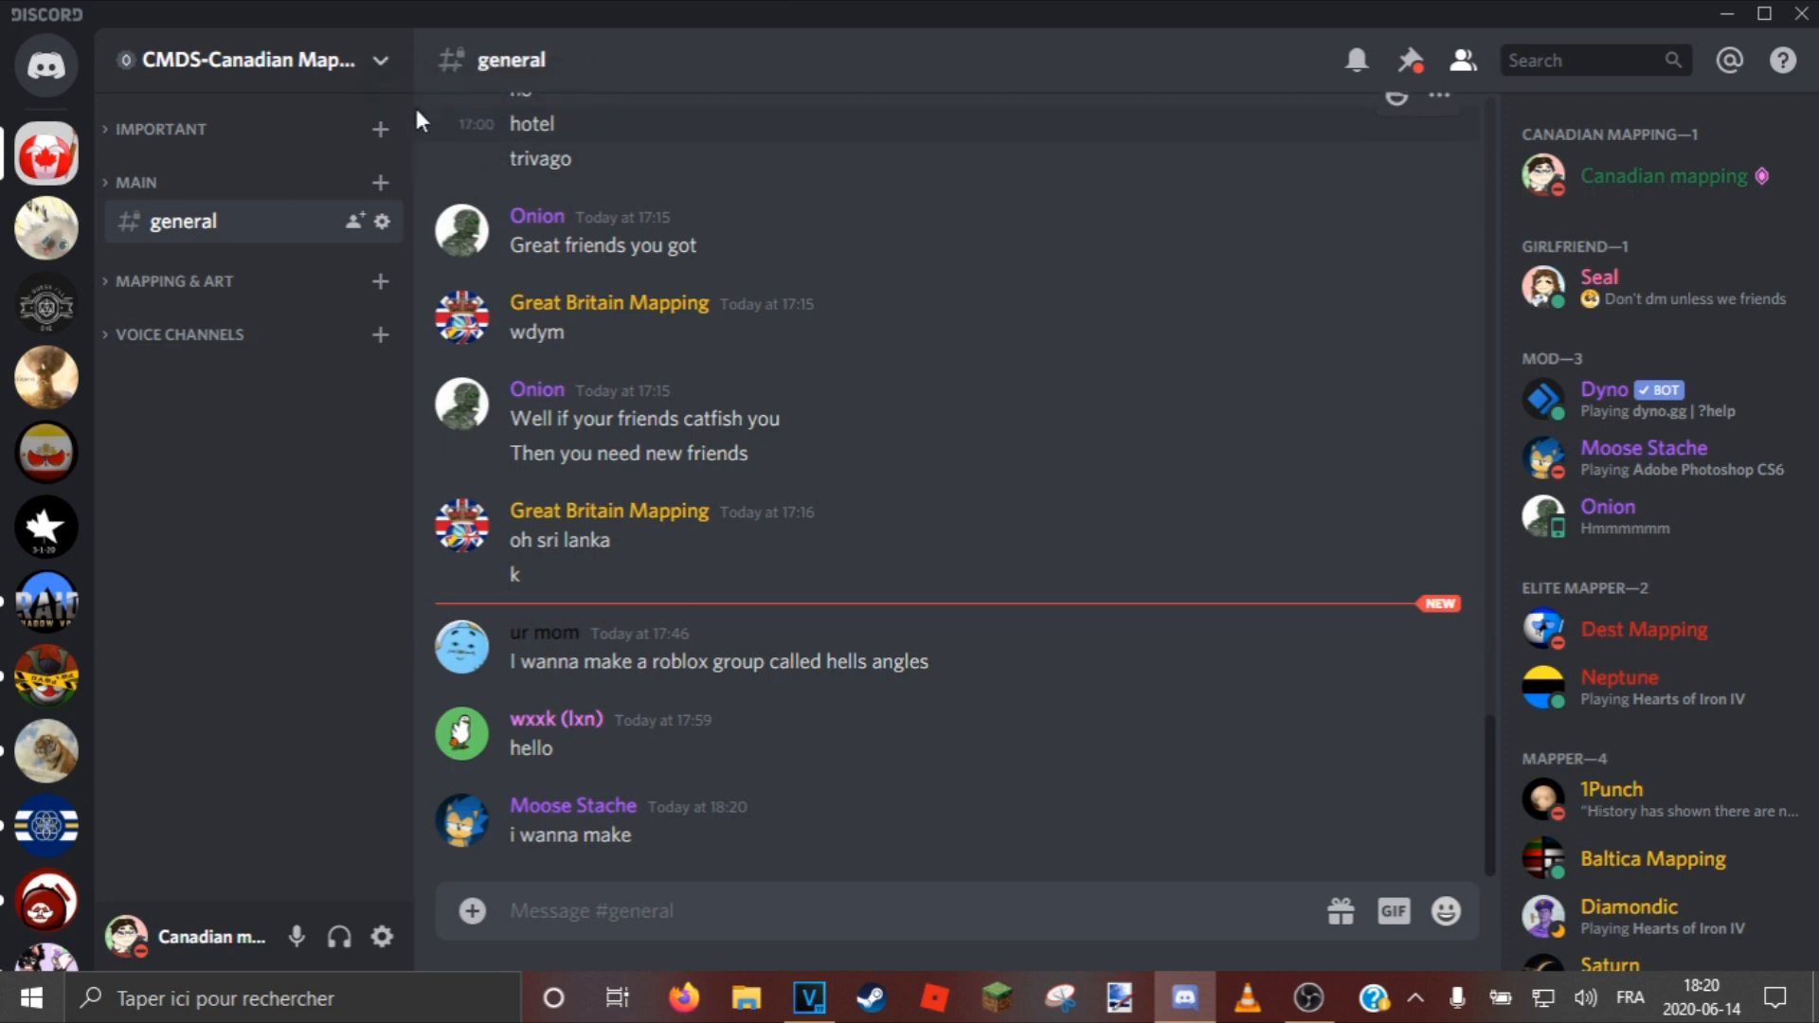
Expand the Important category and browse #welcome and #rules, ending on #welcome.
{"action": "left_click", "coordinate": [159, 129]}
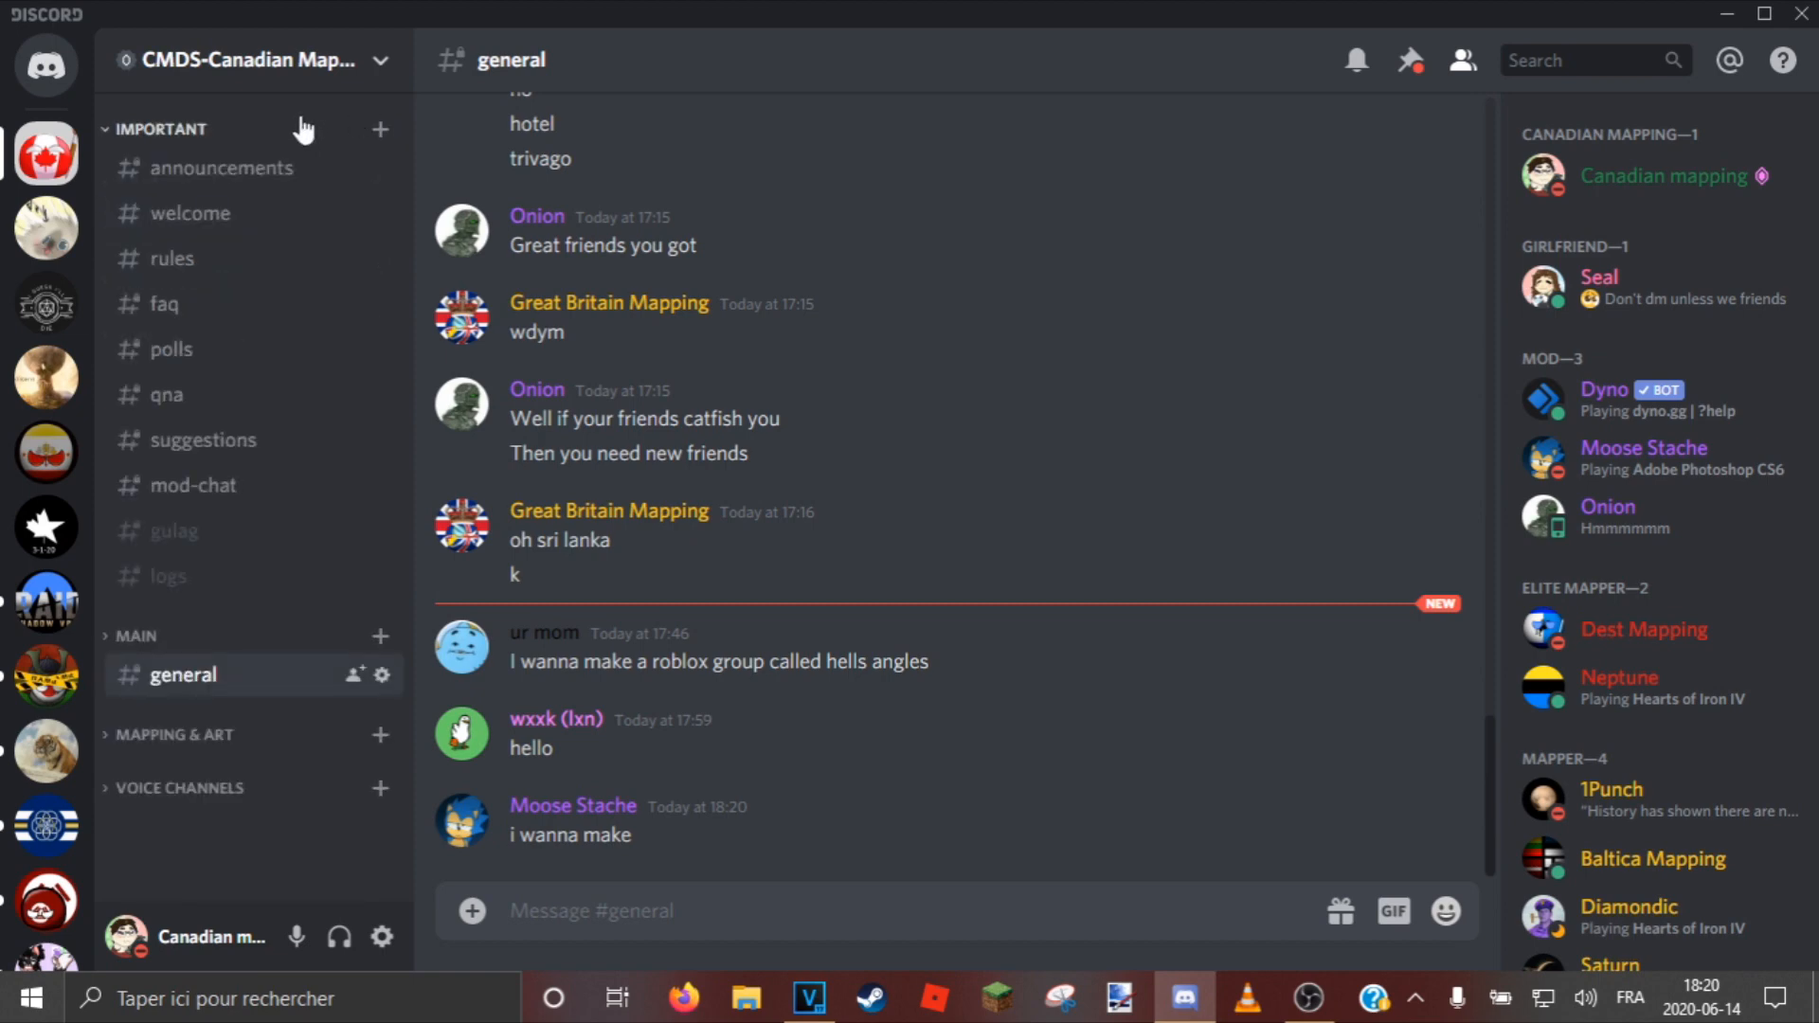
{"action": "left_click", "coordinate": [190, 214]}
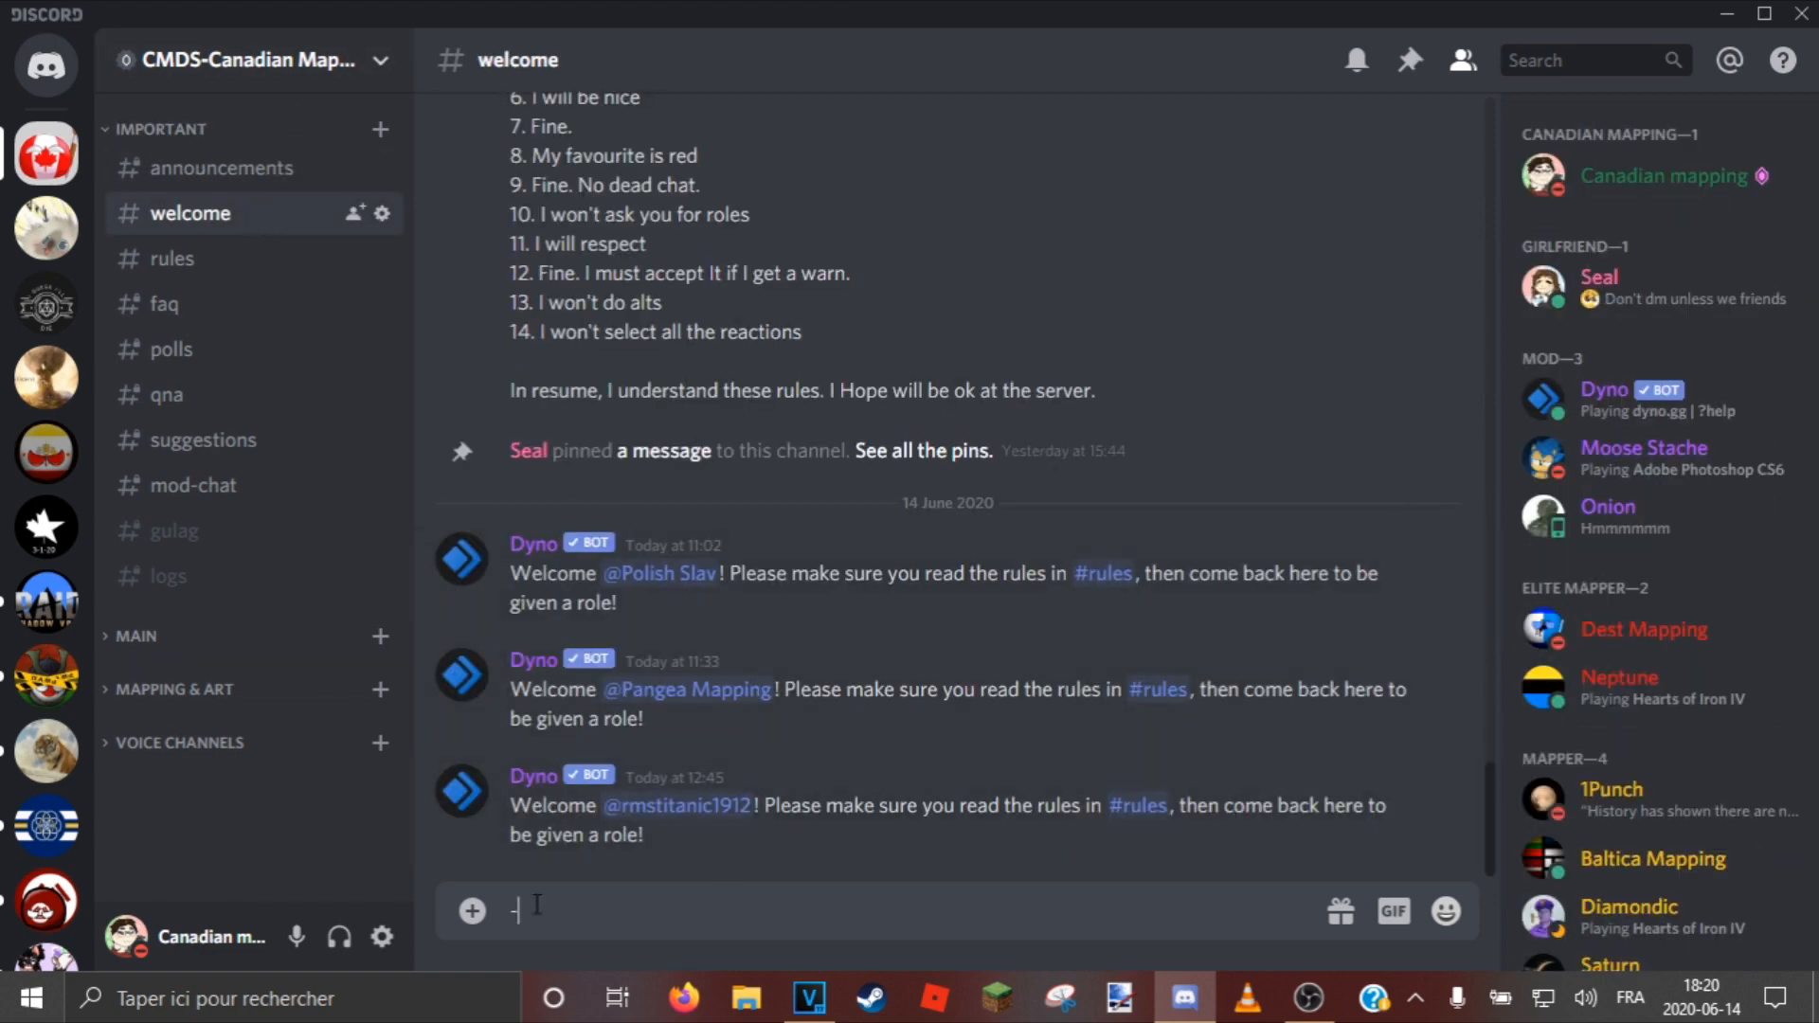
{"action": "left_click", "coordinate": [172, 259]}
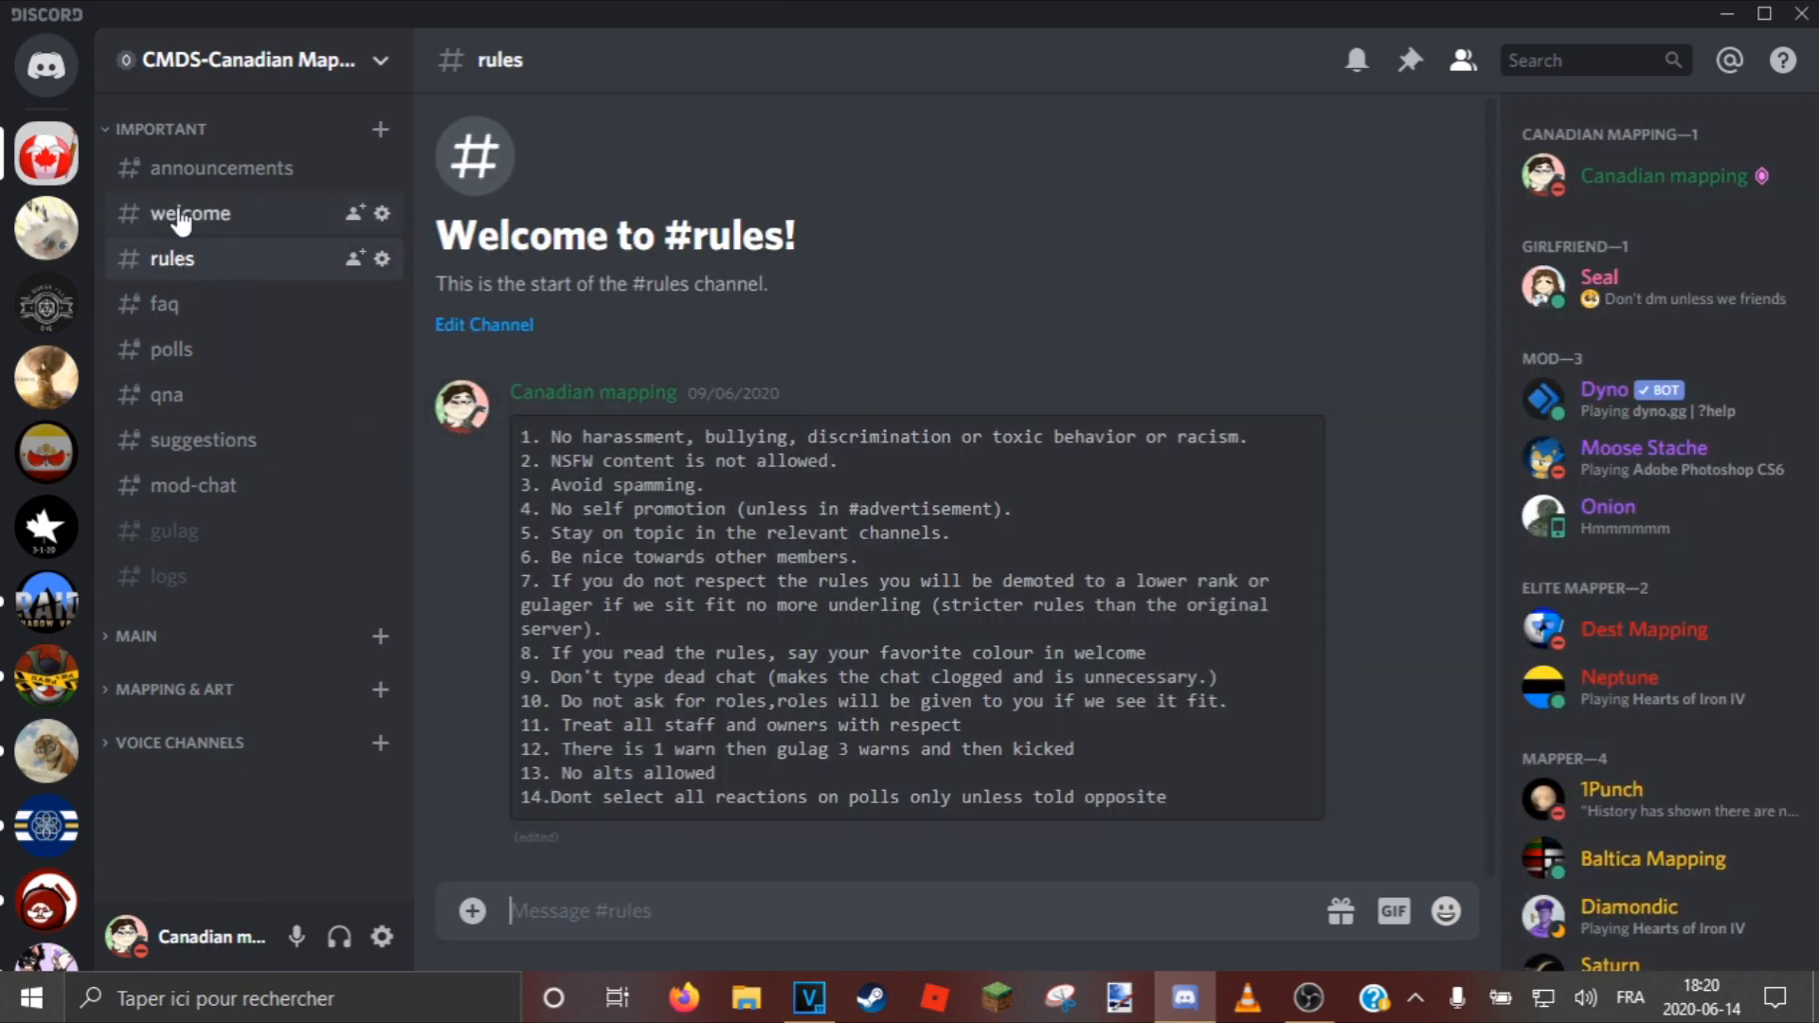
{"action": "left_click", "coordinate": [188, 214]}
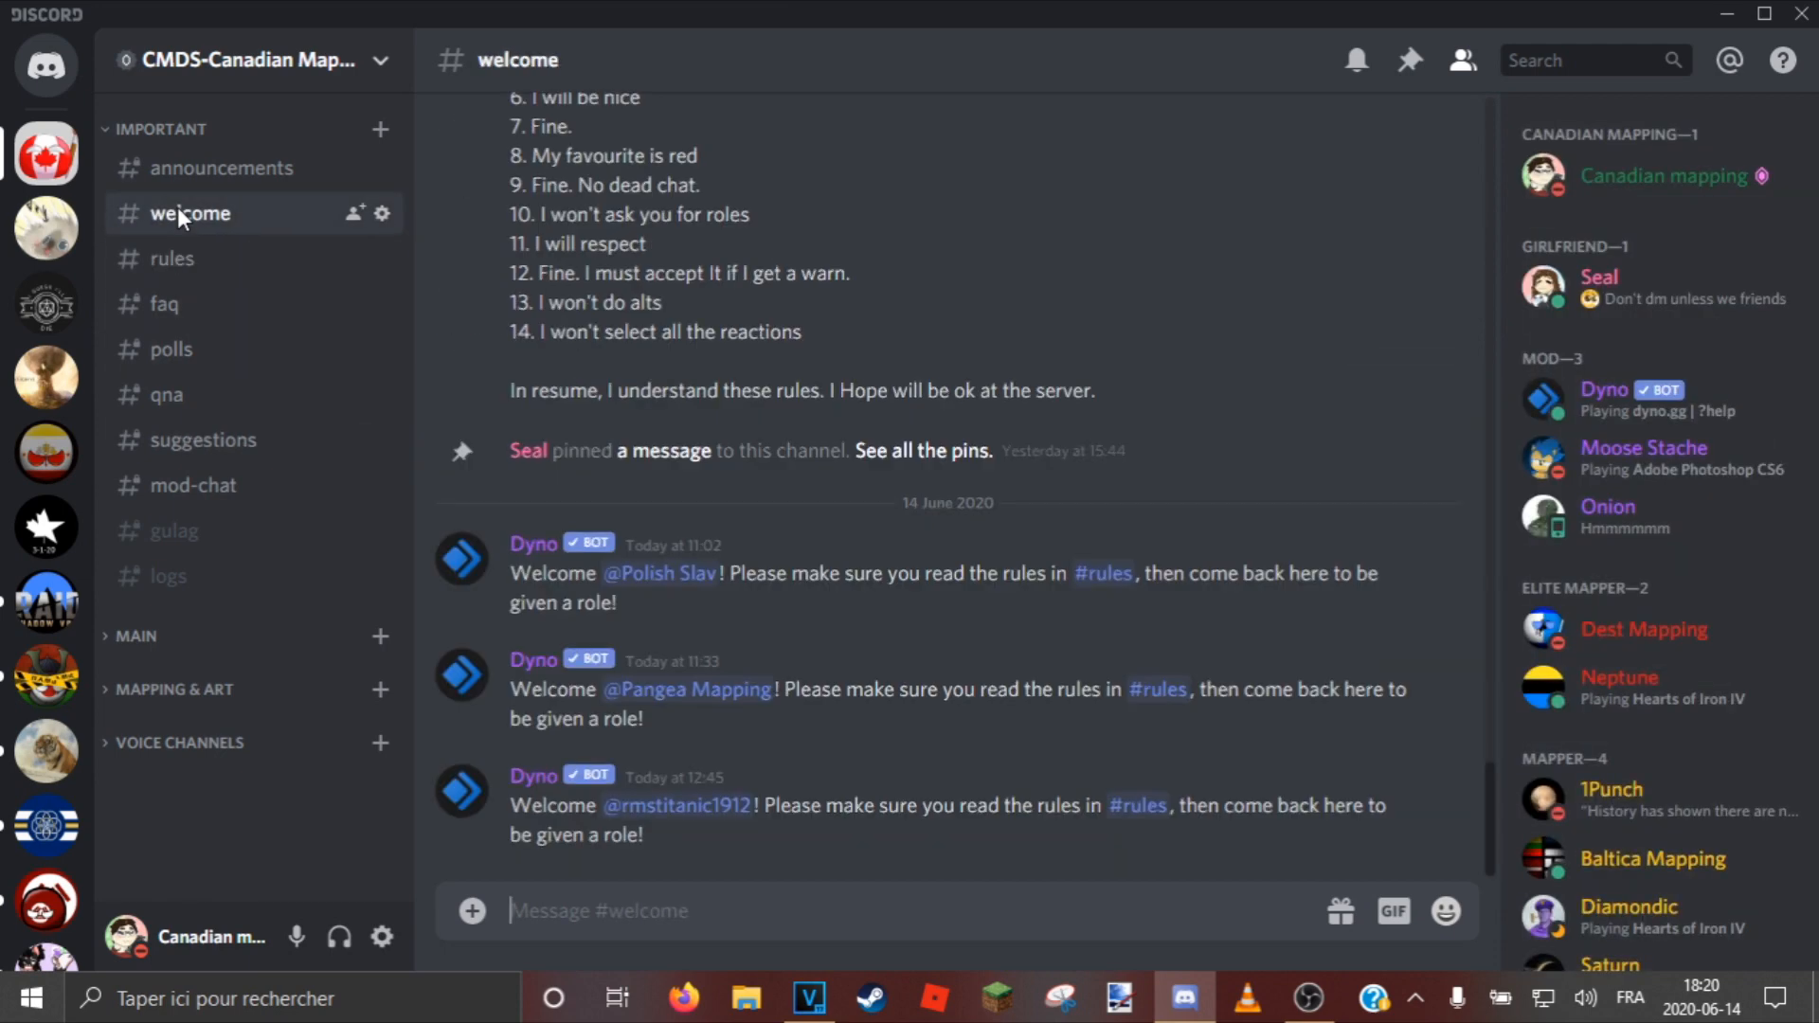